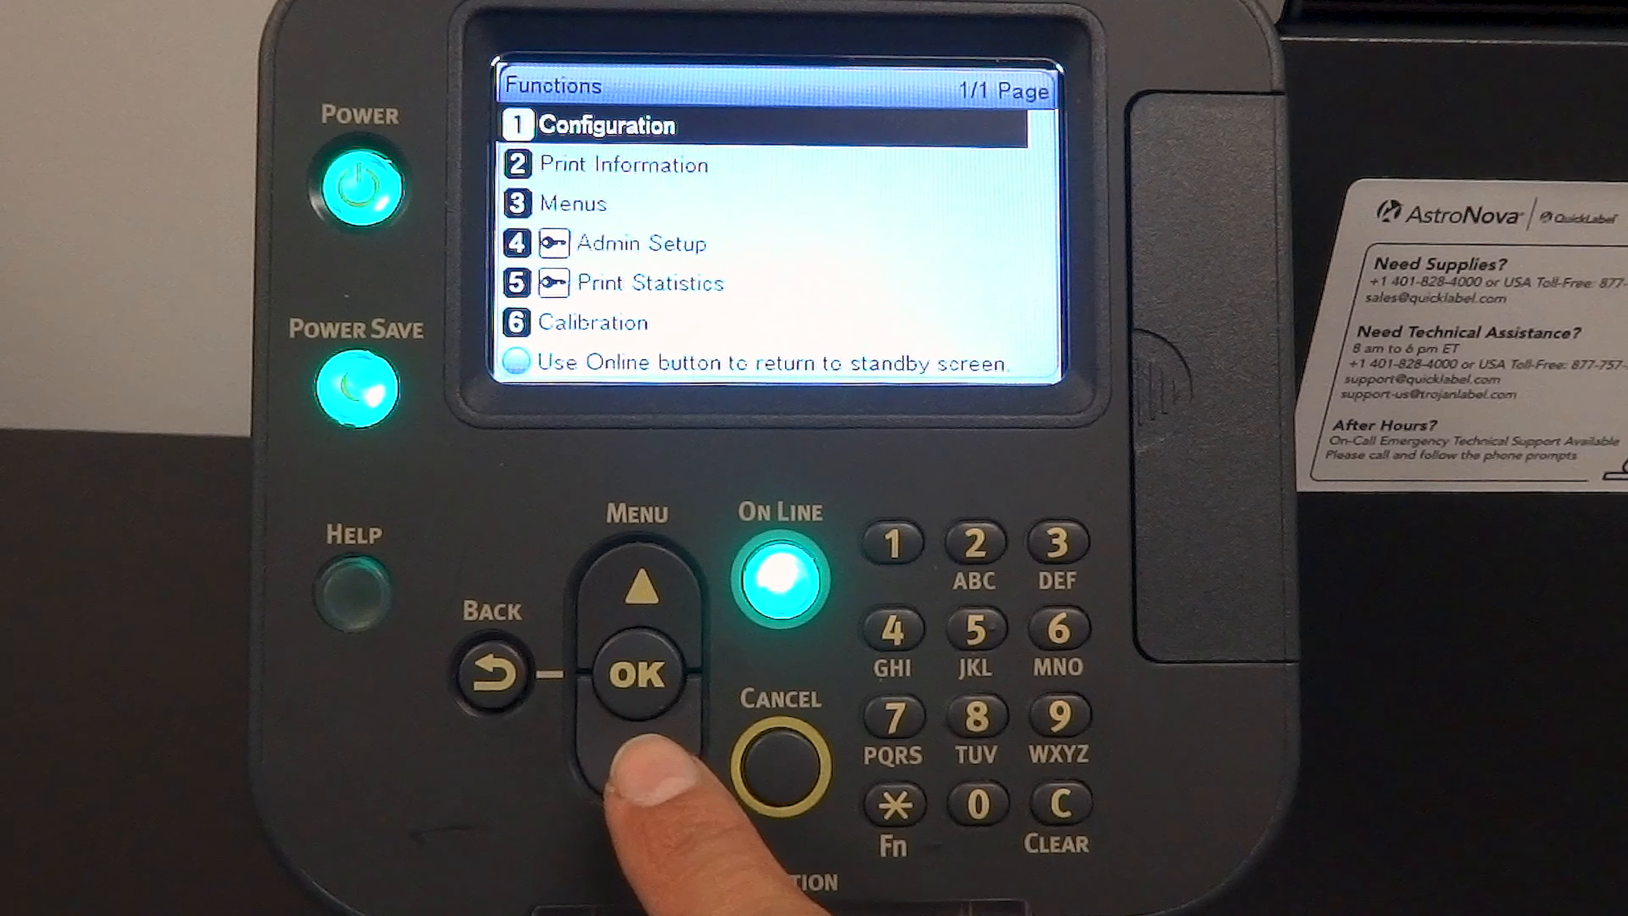
Step: Move down the Functions list to the Menus entry leading to Print Adjust
{"action": "left_click", "coordinate": [642, 745]}
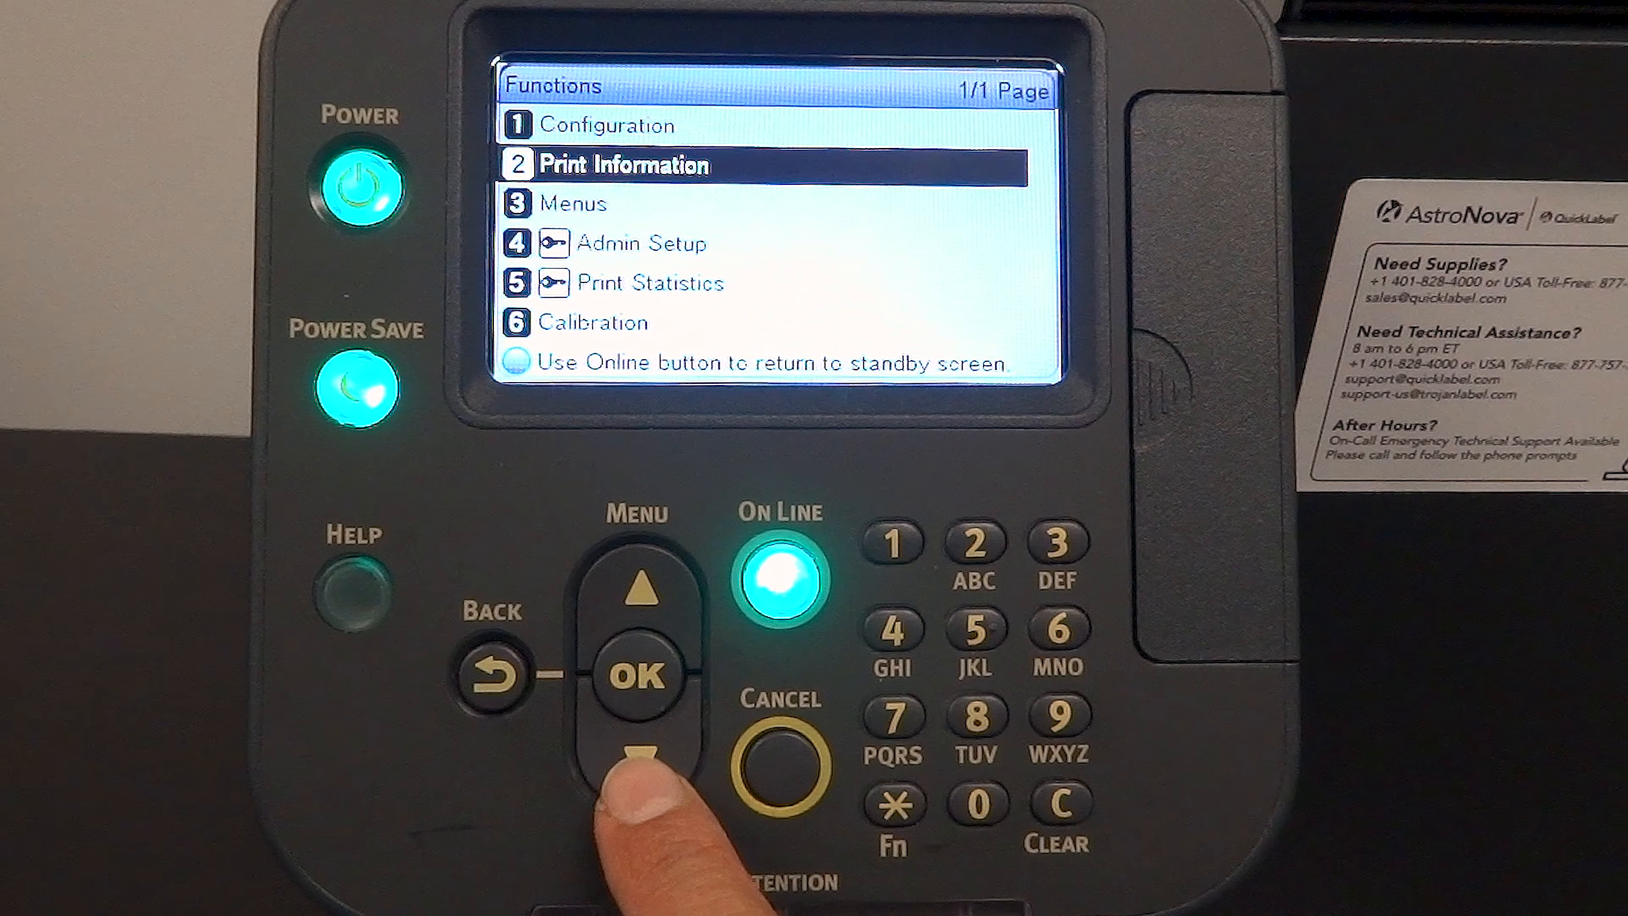
{"action": "left_click", "coordinate": [641, 741]}
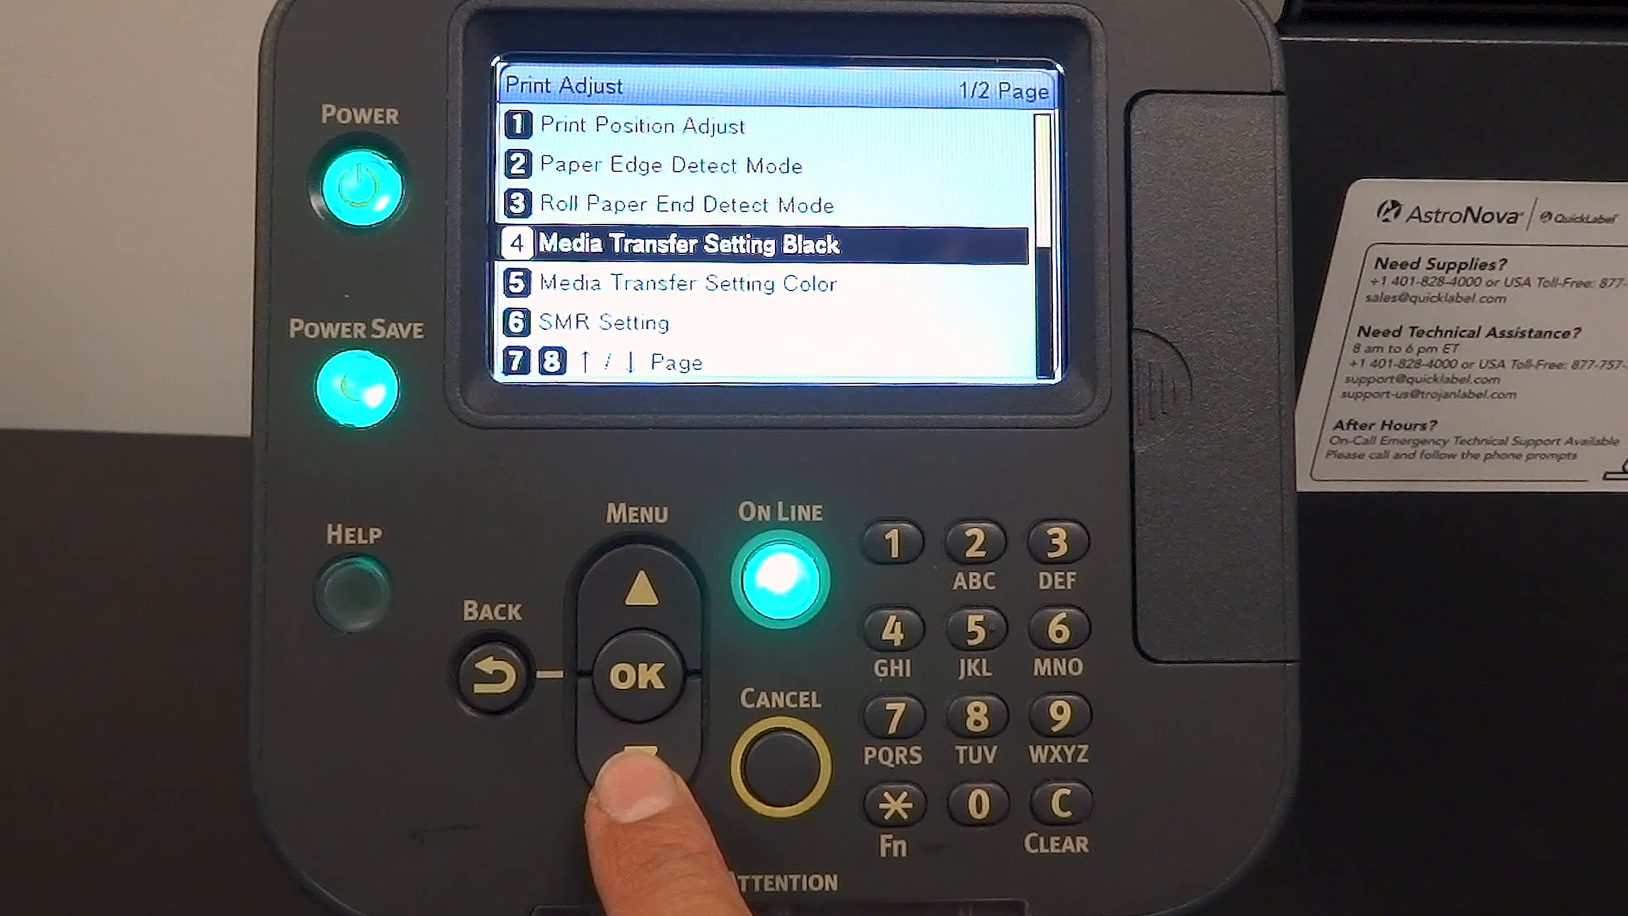
Step: Set Drum Cleaning on Print Adjust page 2 to Off and return to the list
{"action": "left_click", "coordinate": [639, 737]}
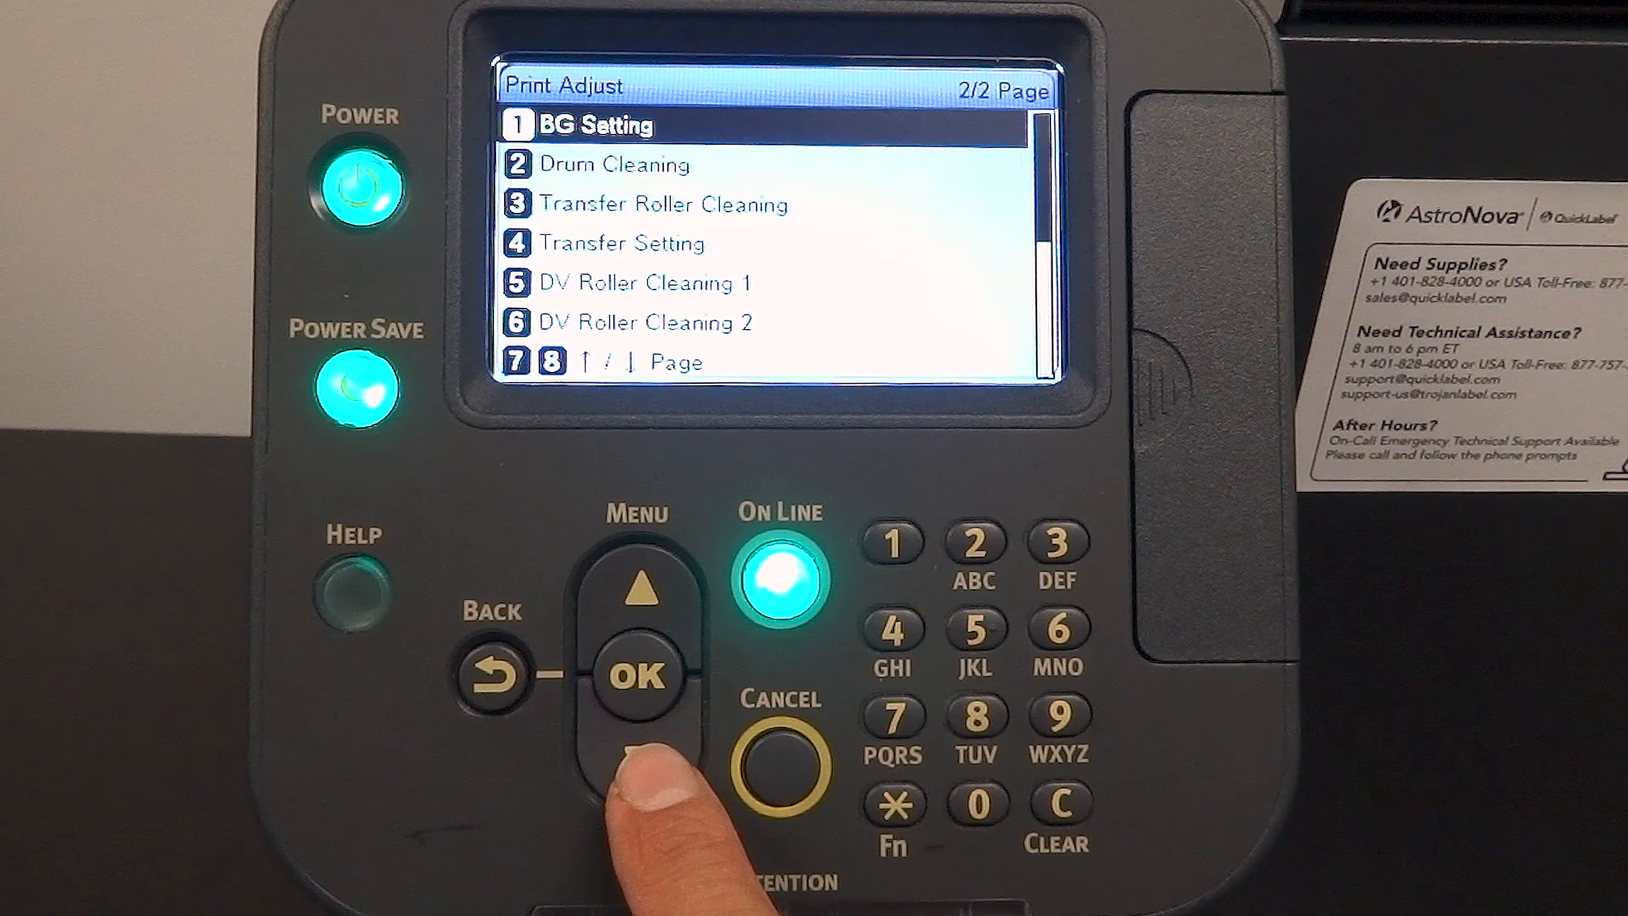
{"action": "left_click", "coordinate": [635, 675]}
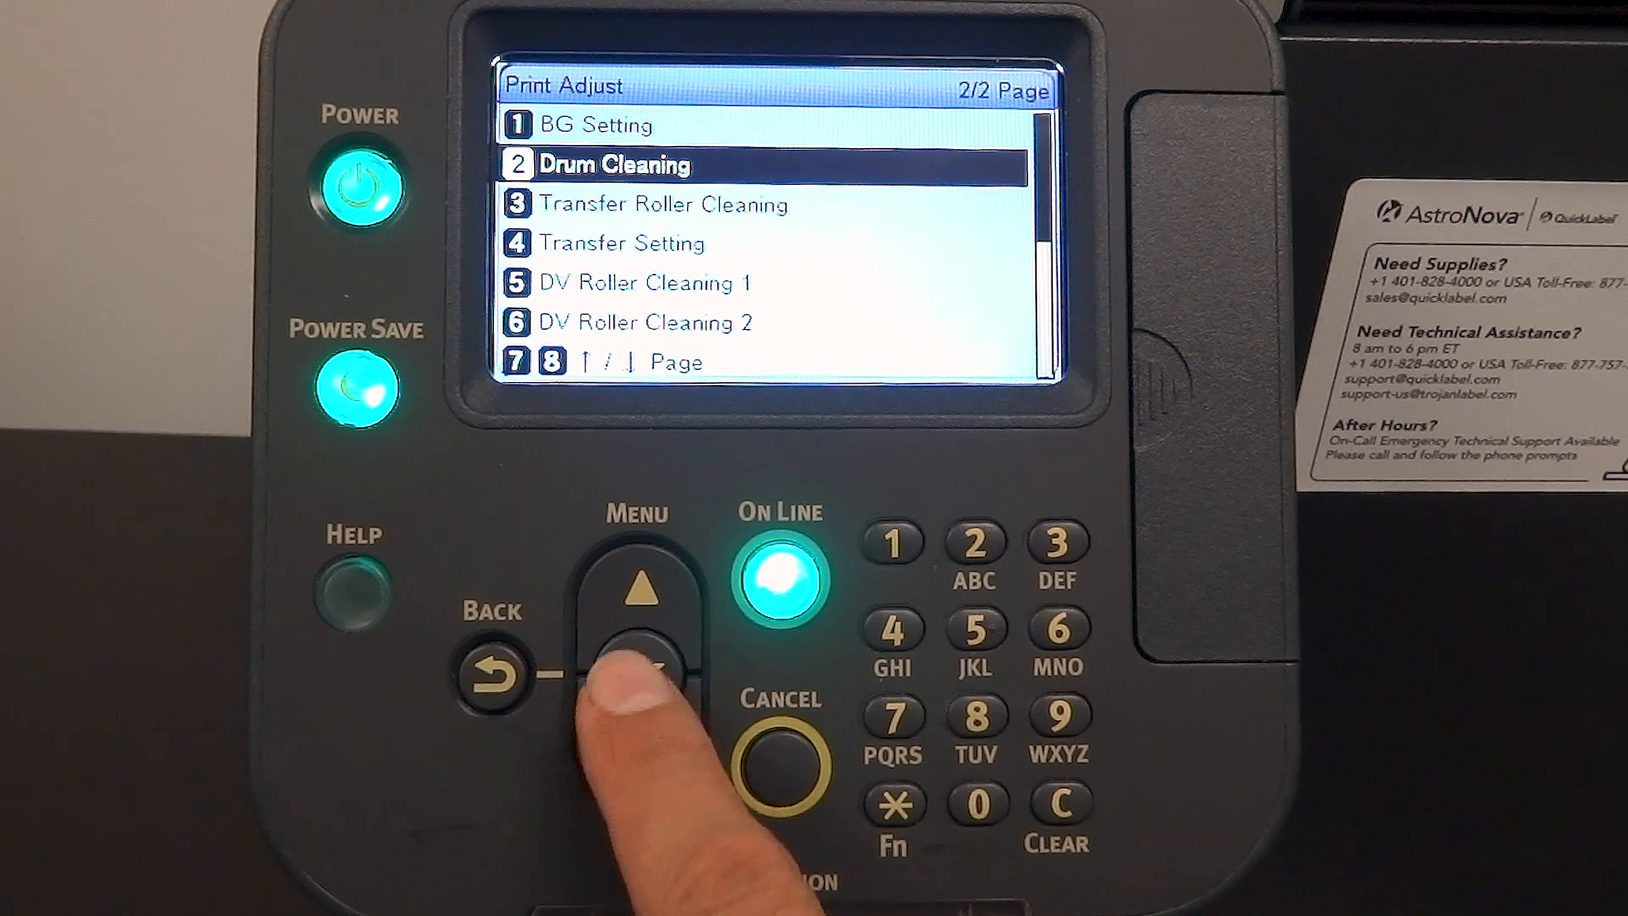
{"action": "left_click", "coordinate": [637, 672]}
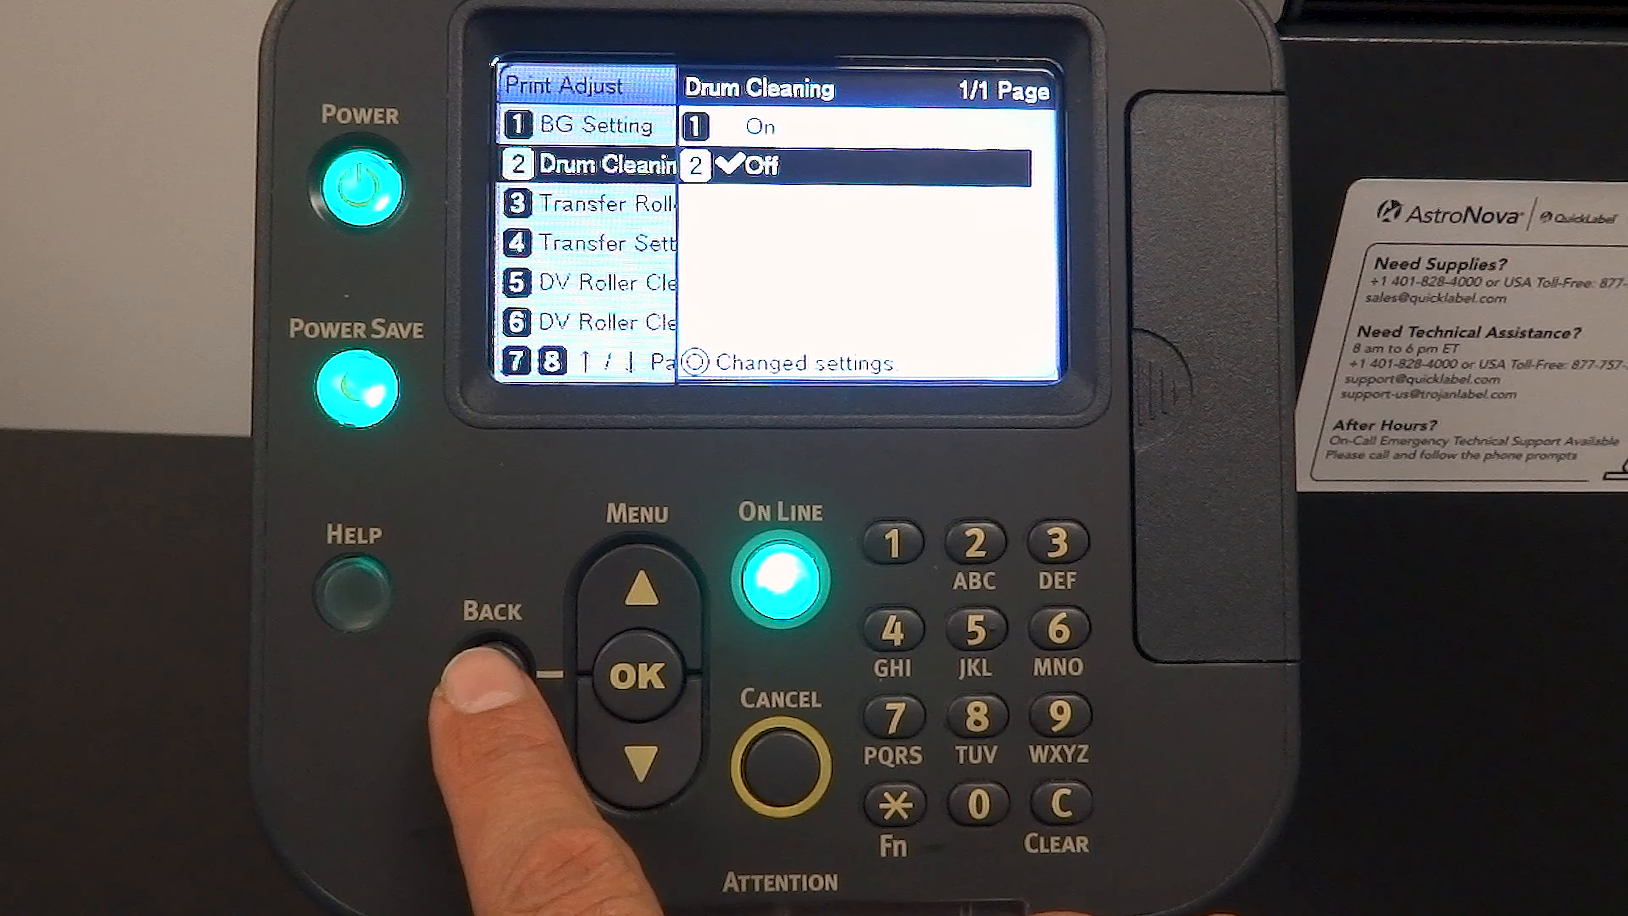
{"action": "left_click", "coordinate": [494, 672]}
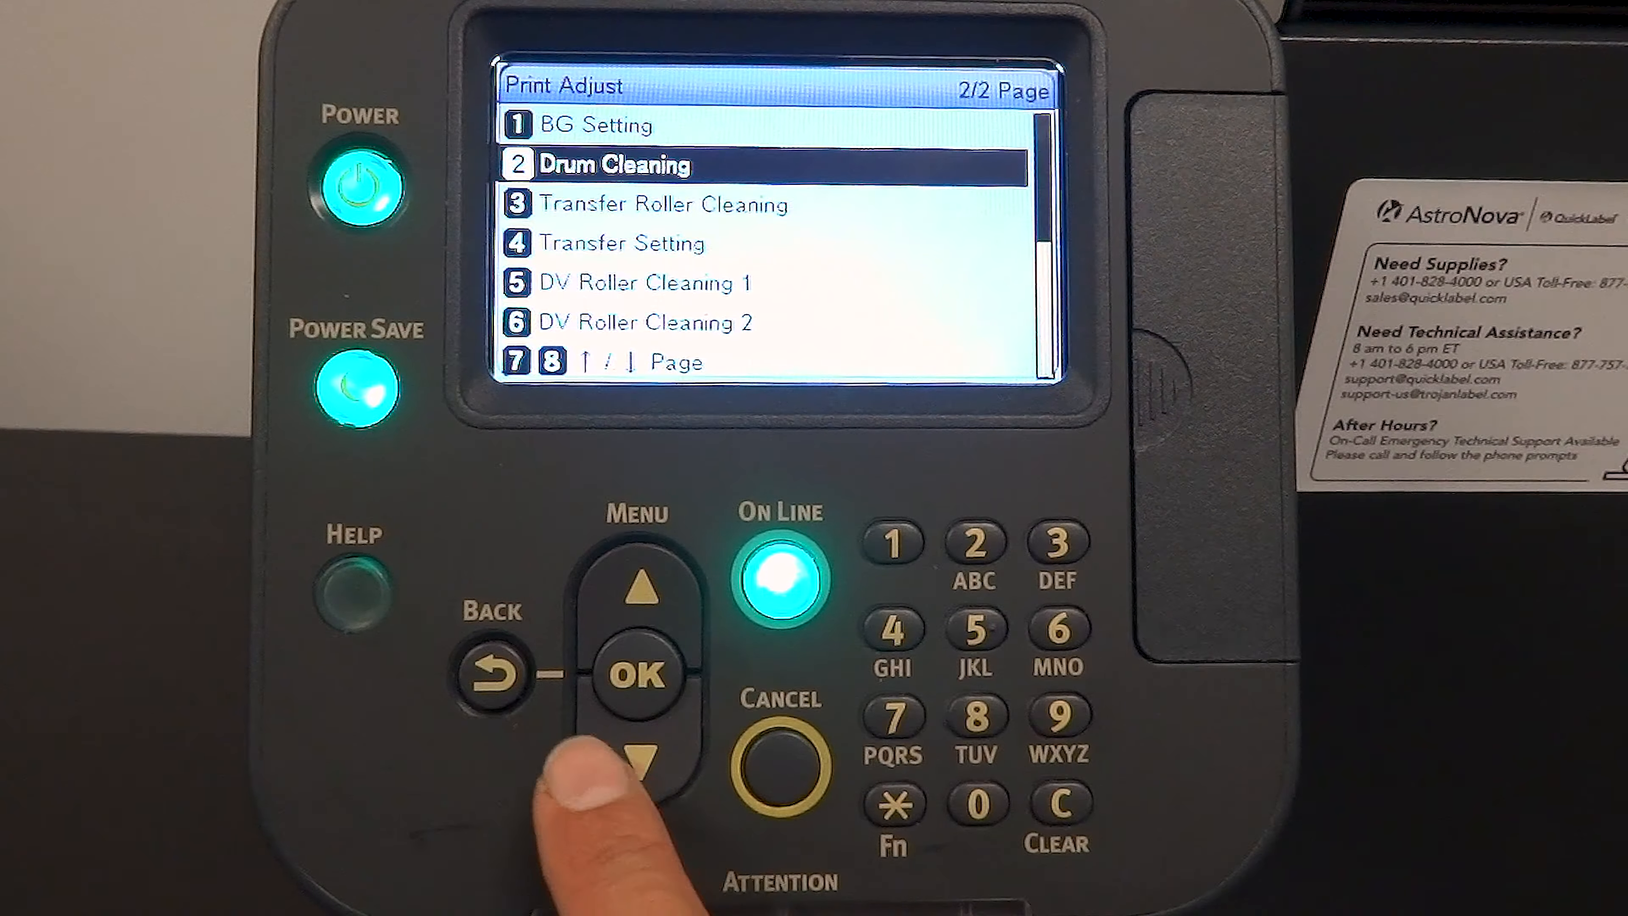